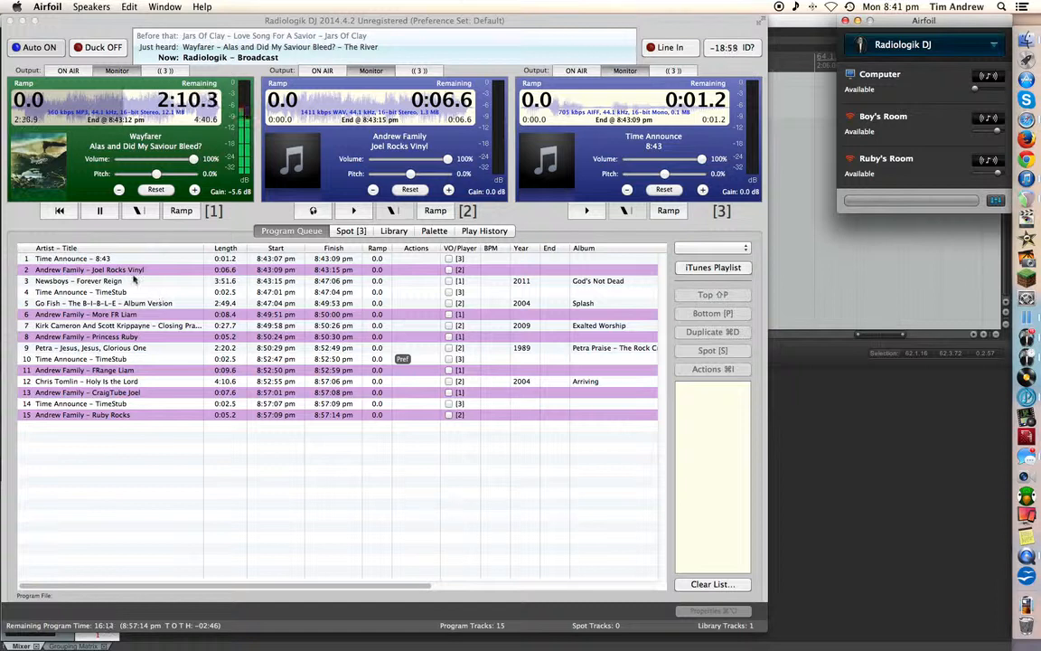
pyautogui.moveTo(246, 263)
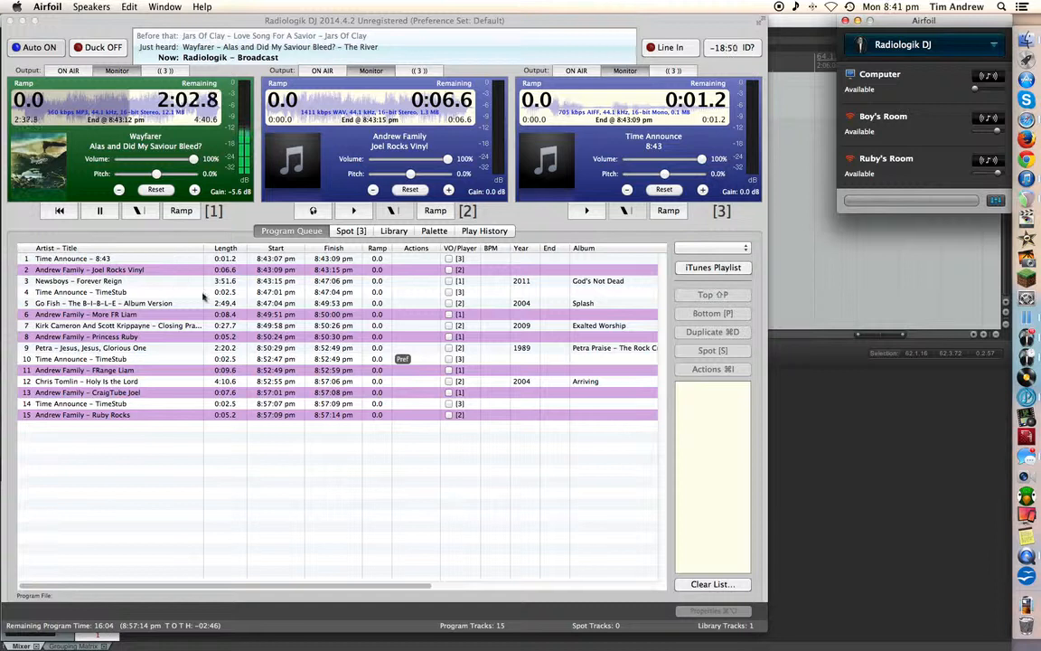
pyautogui.moveTo(275, 292)
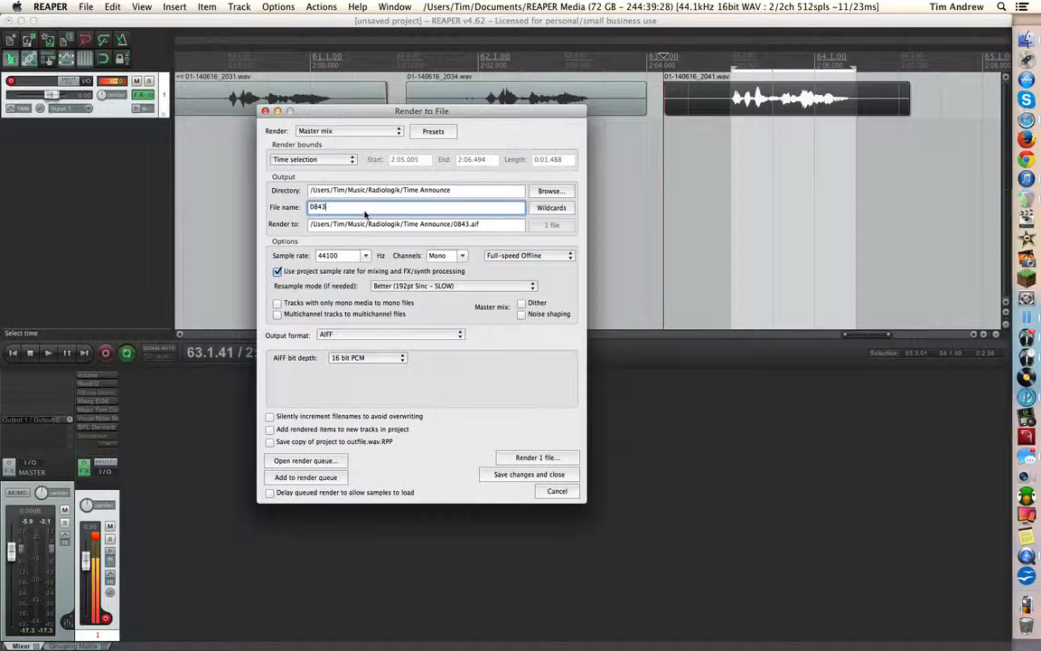
# Step: Change the render file name to 0847 and render 0847.aif into the Time Announce folder
pyautogui.press('Backspace')
pyautogui.write('7')
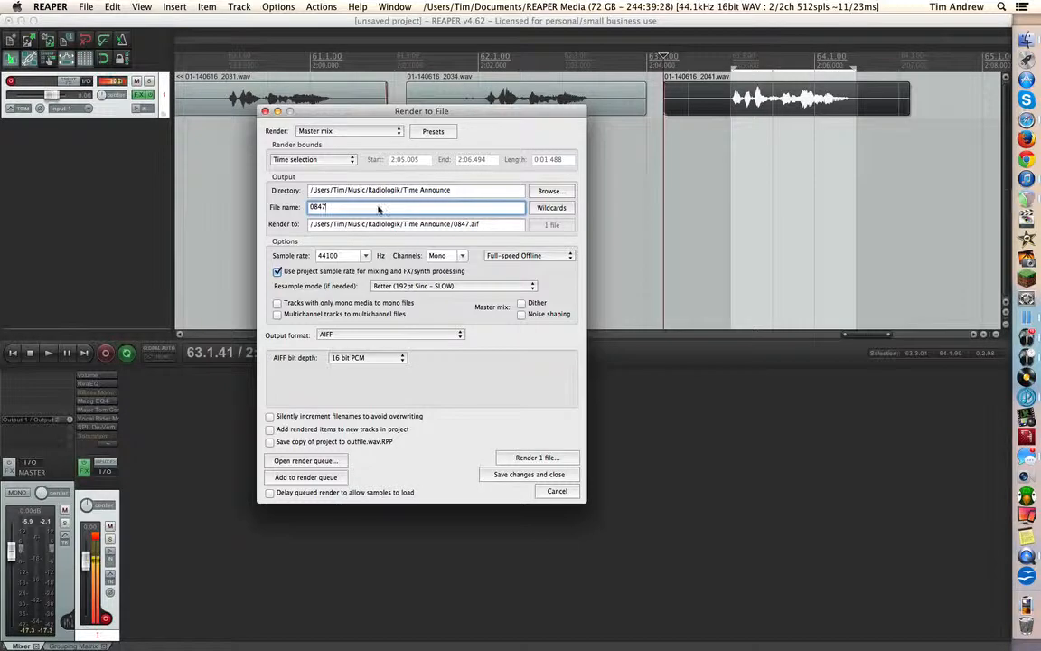
pyautogui.moveTo(368, 202)
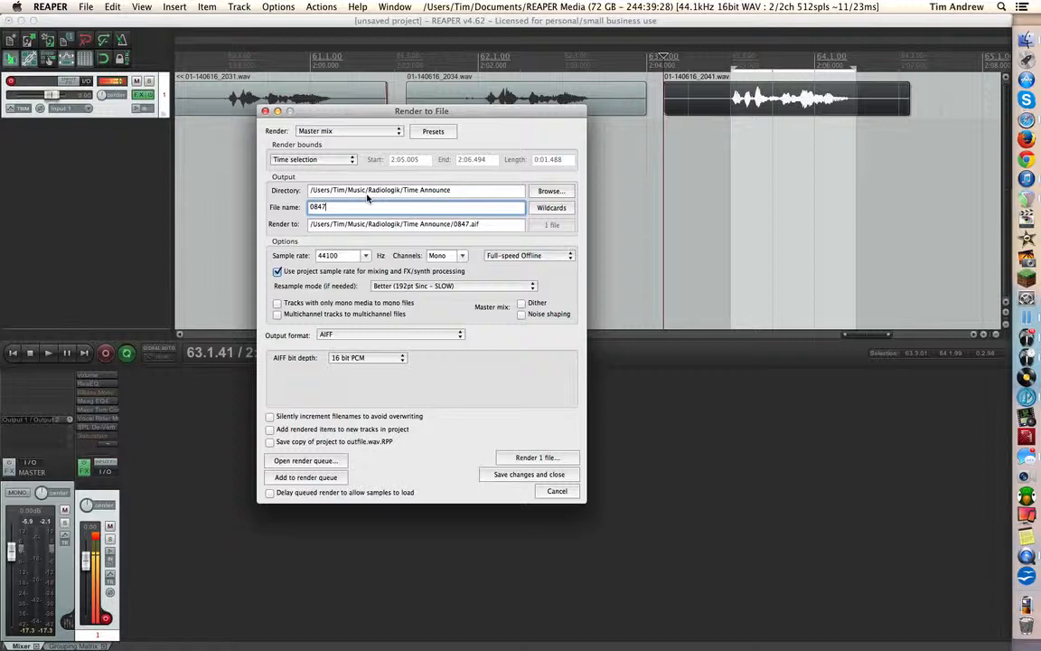
pyautogui.moveTo(403, 202)
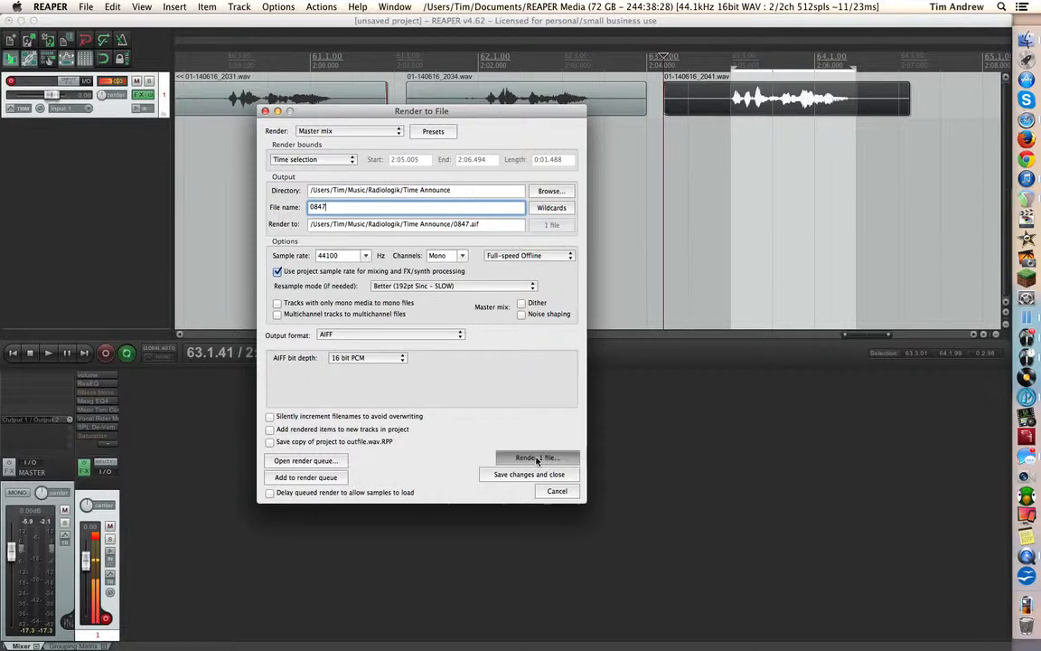
pyautogui.click(527, 457)
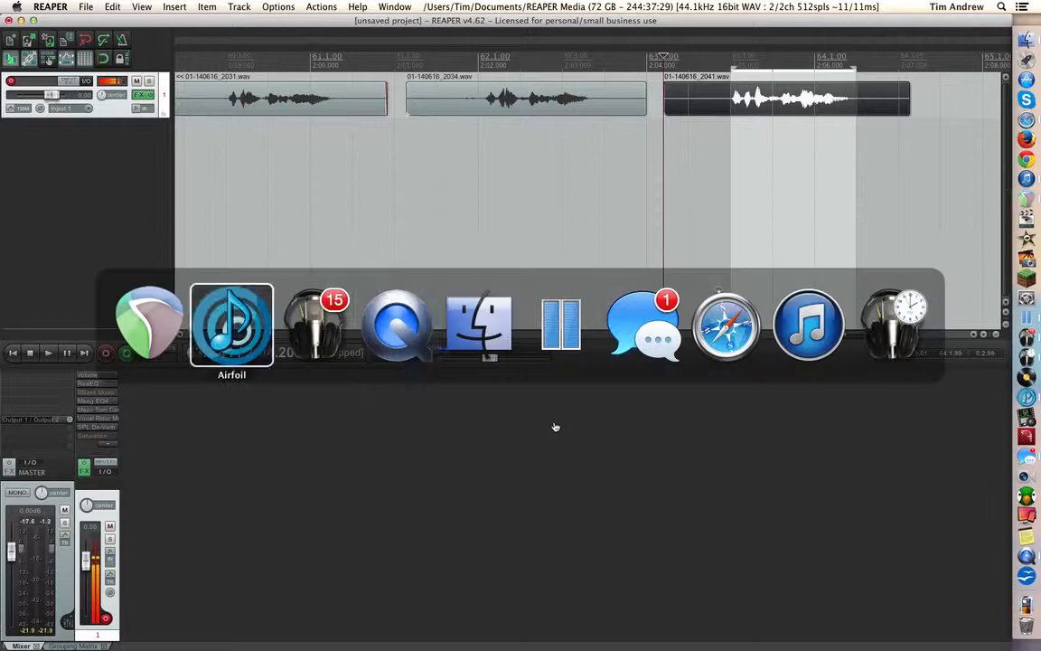
pyautogui.moveTo(808, 325)
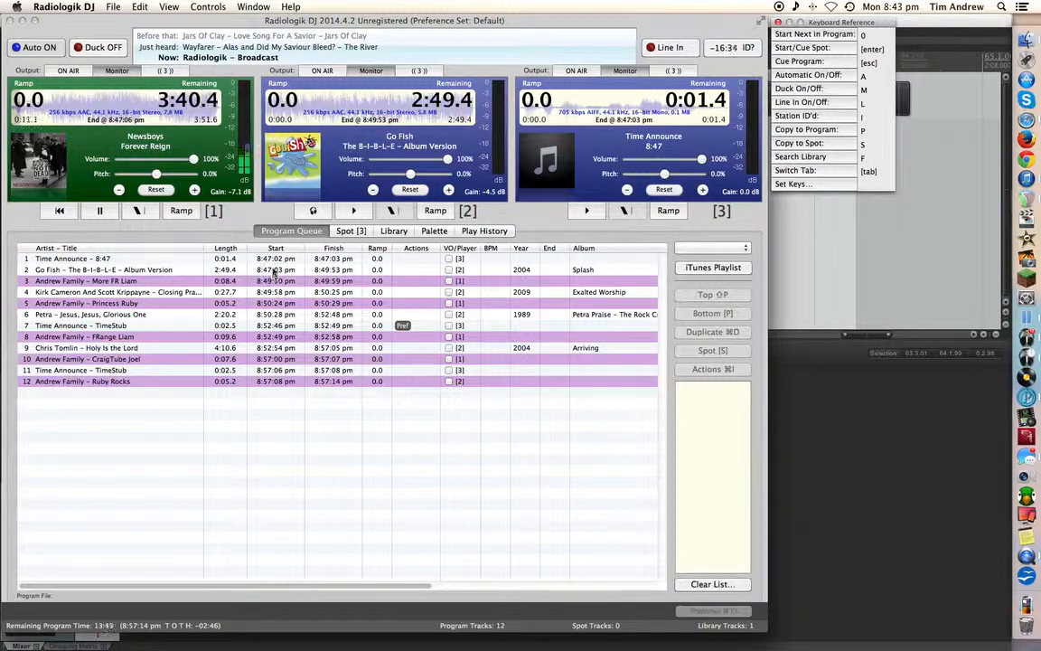
pyautogui.moveTo(830, 362)
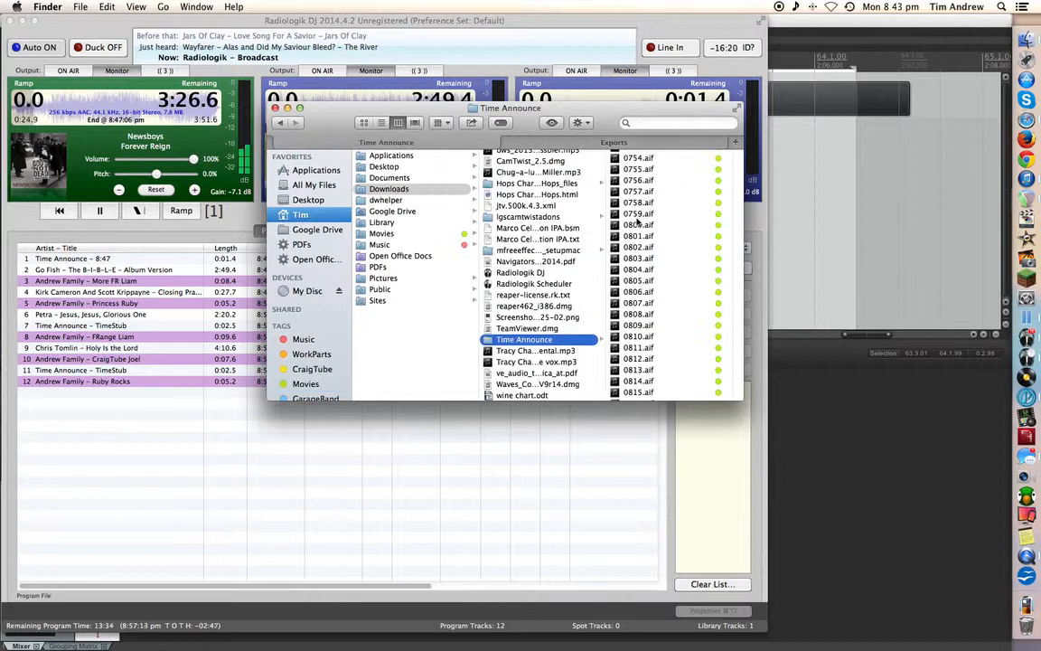
# Step: Scroll the Time Announce folder listing down to the 0833–0855 AIFF files near 0847.aif
pyautogui.scroll(-3)
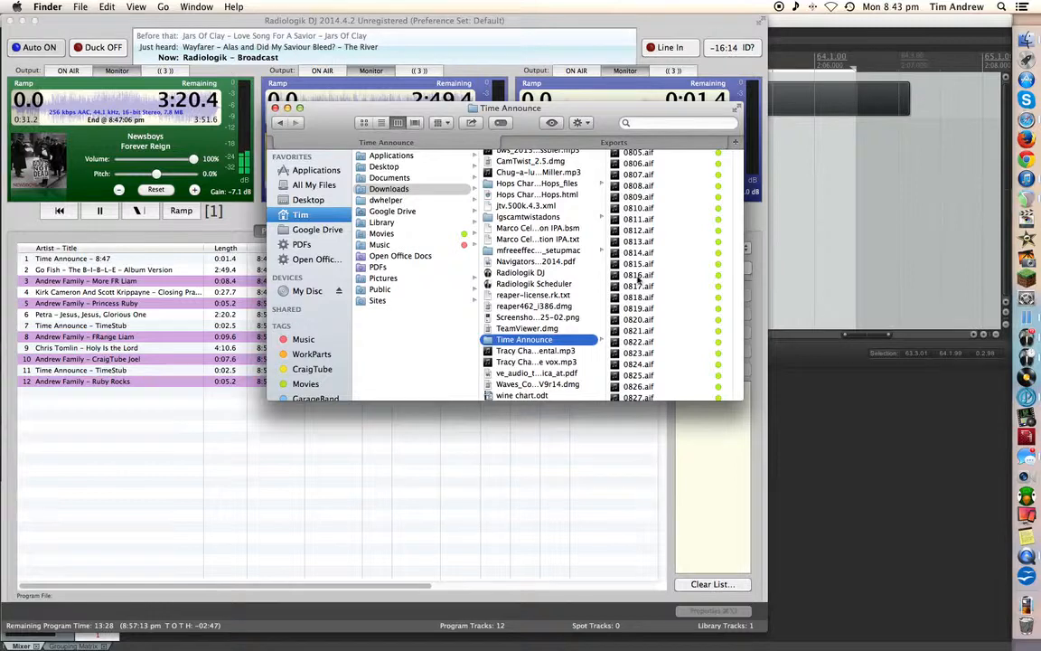
pyautogui.scroll(-3)
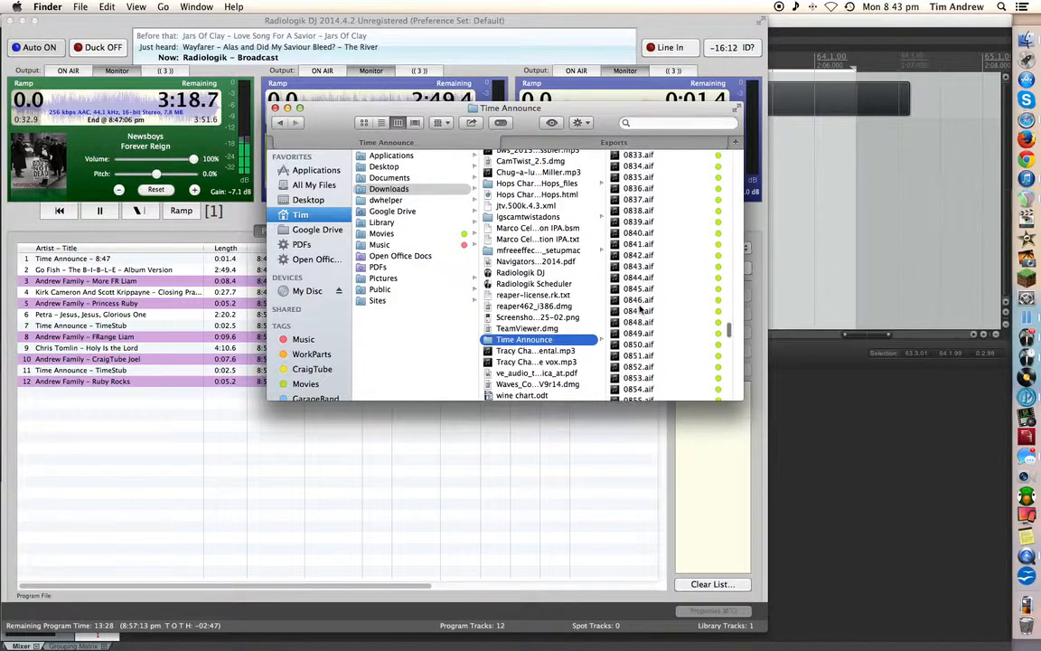